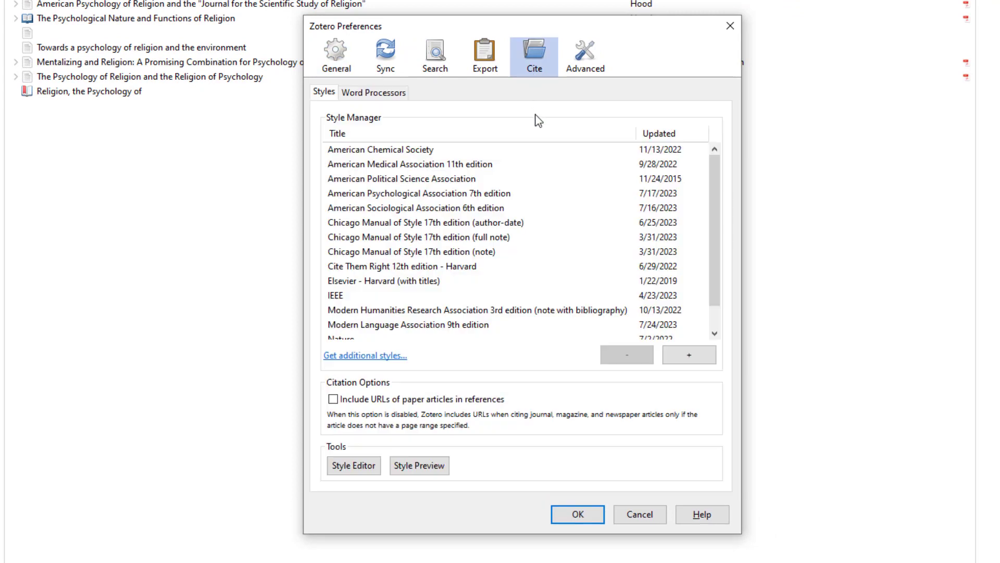
mouse_move(536, 202)
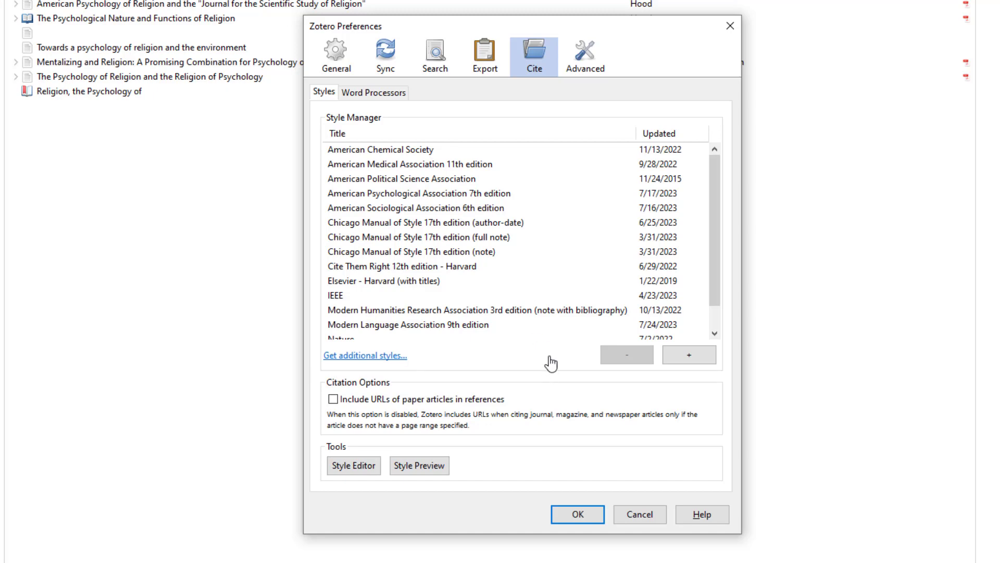
mouse_move(496, 392)
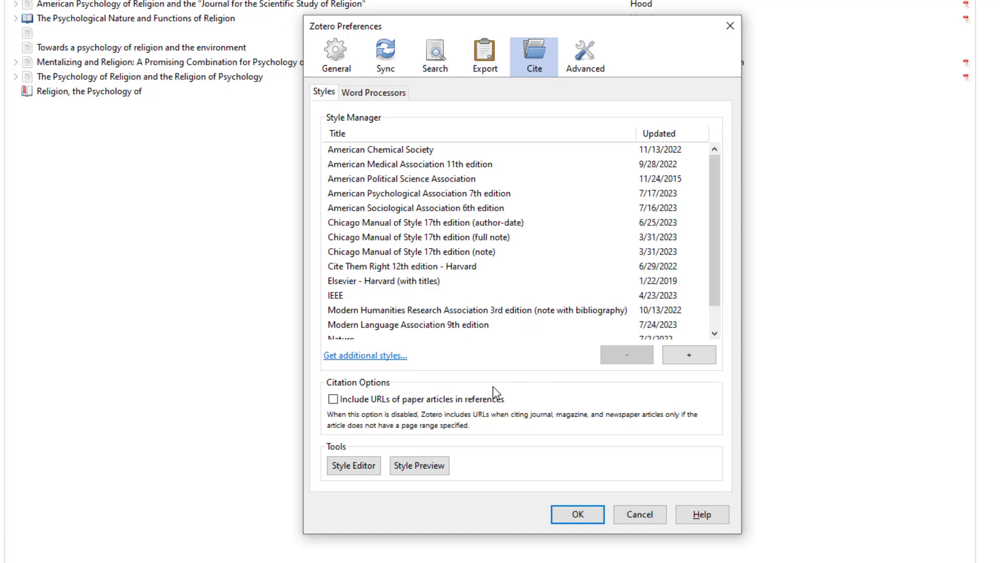
Enable 'Include URLs of paper articles in references' in the Cite preferences and confirm
left_click(332, 399)
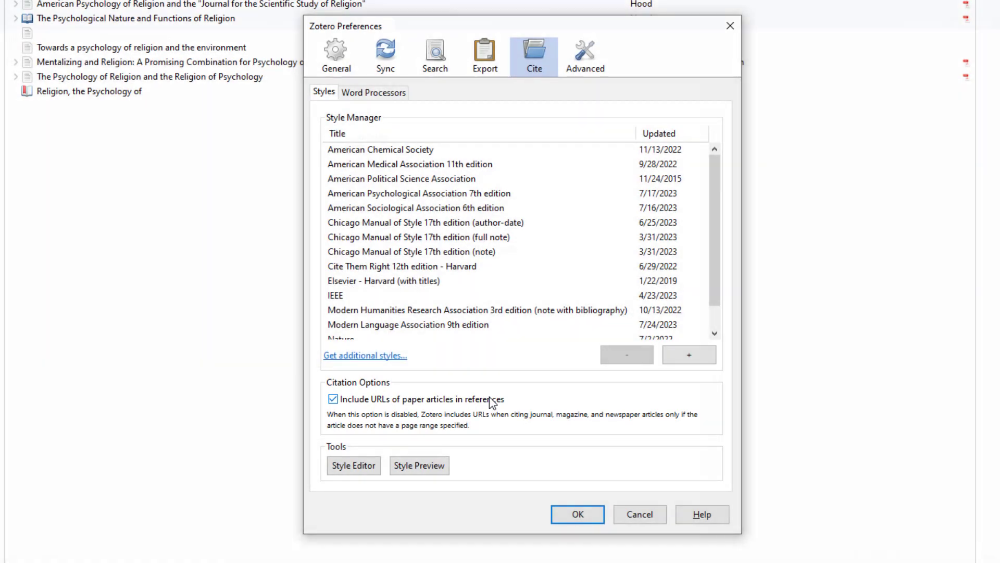
left_click(576, 514)
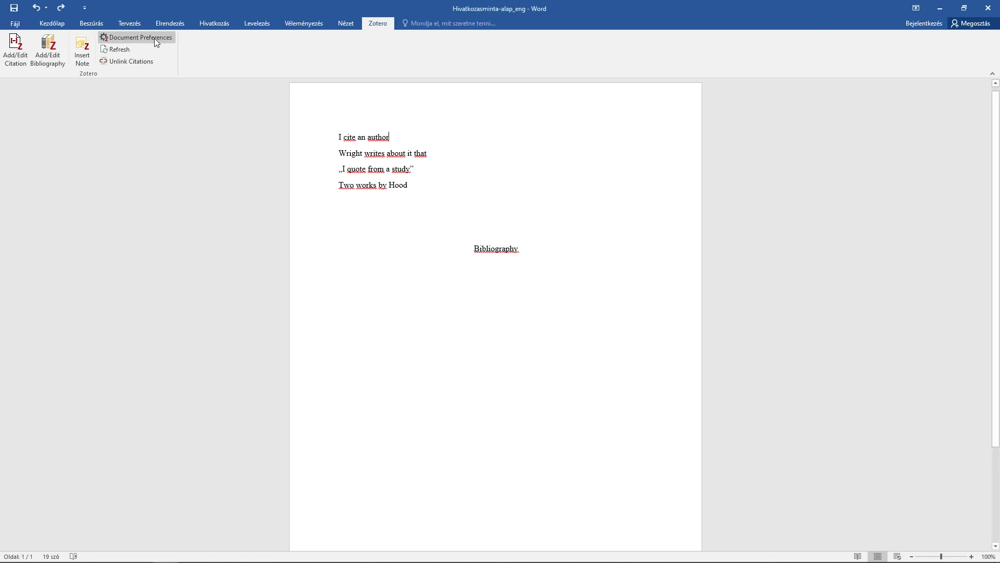
Set the document's citation style to Chicago Manual of Style 17th edition (note) with footnotes
left_click(139, 37)
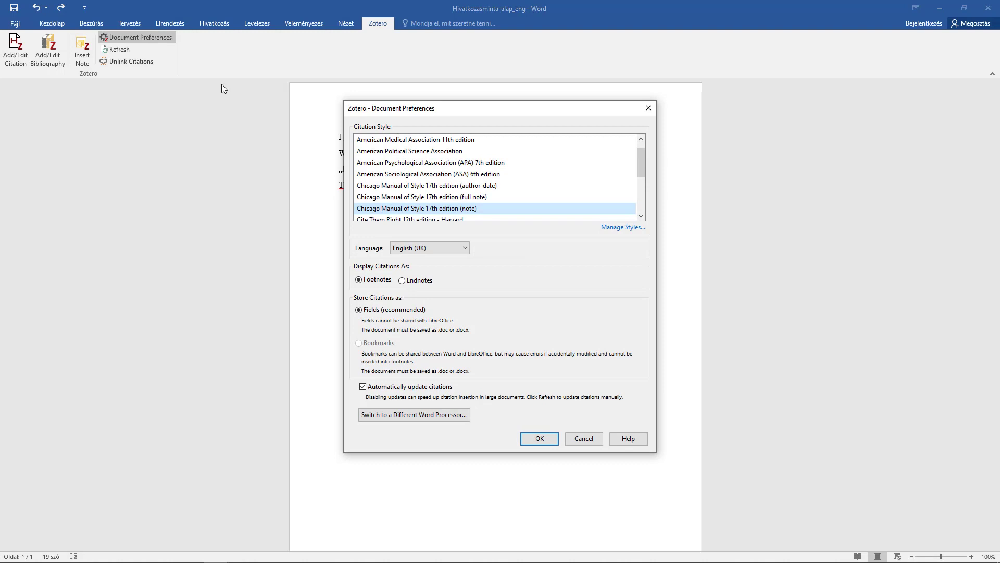
left_click(430, 248)
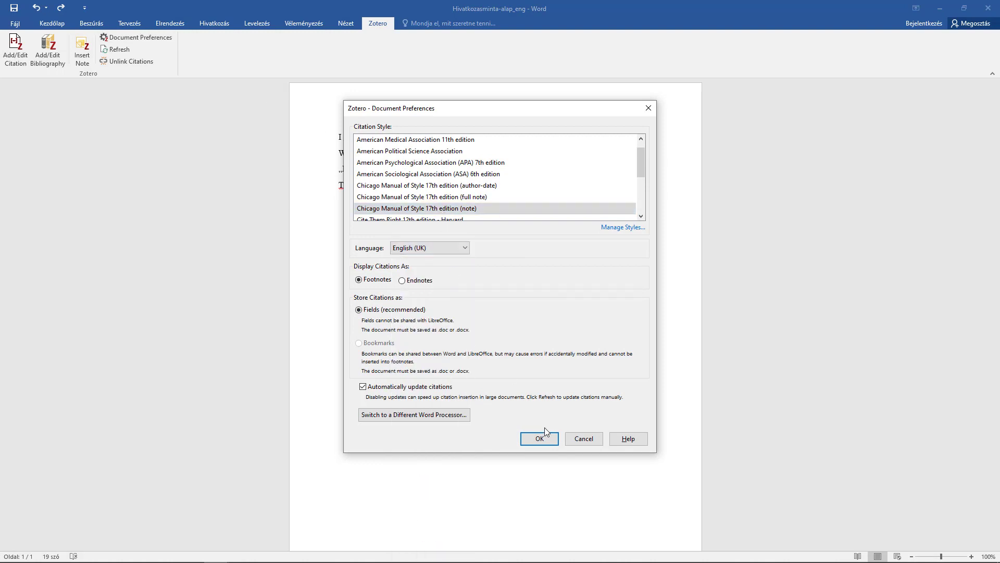
left_click(539, 439)
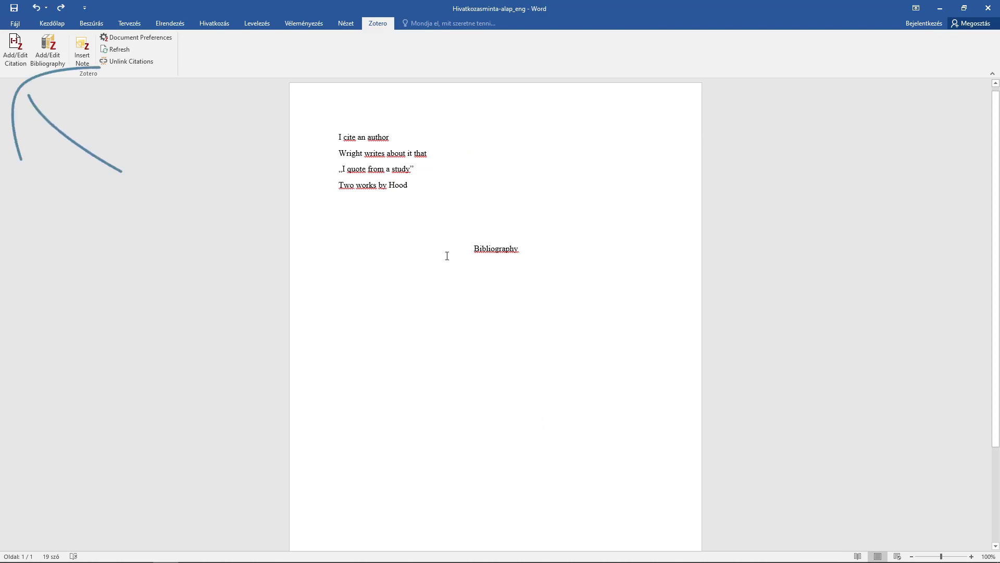
Insert footnote citations for Batson and for Wright's Religion, the Psychology of without author
left_click(15, 51)
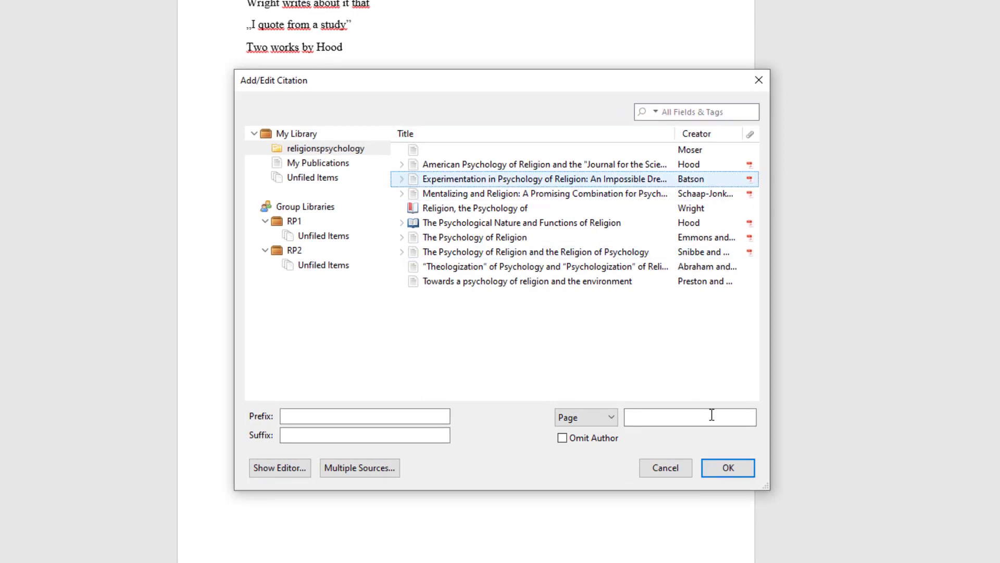
left_click(728, 467)
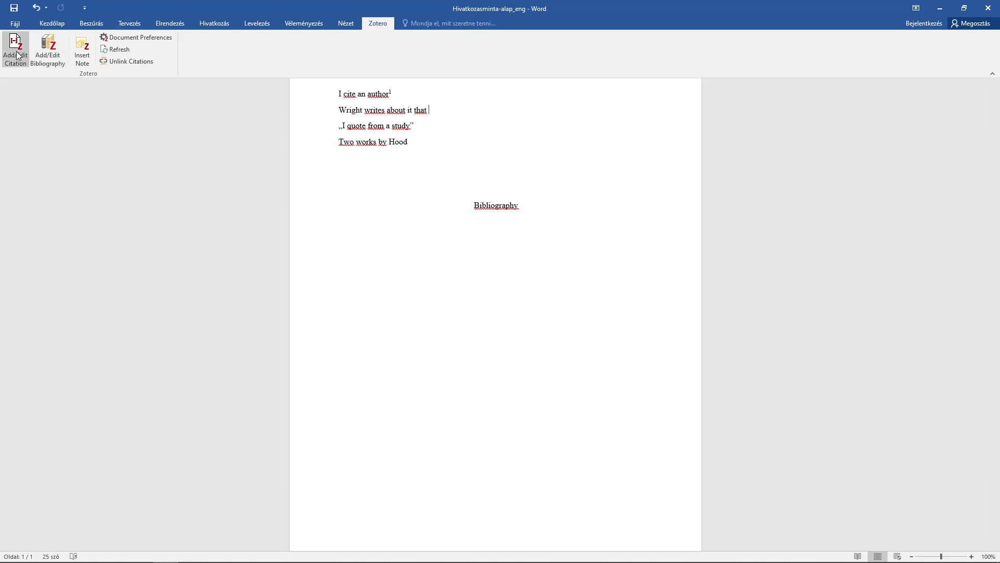
left_click(15, 51)
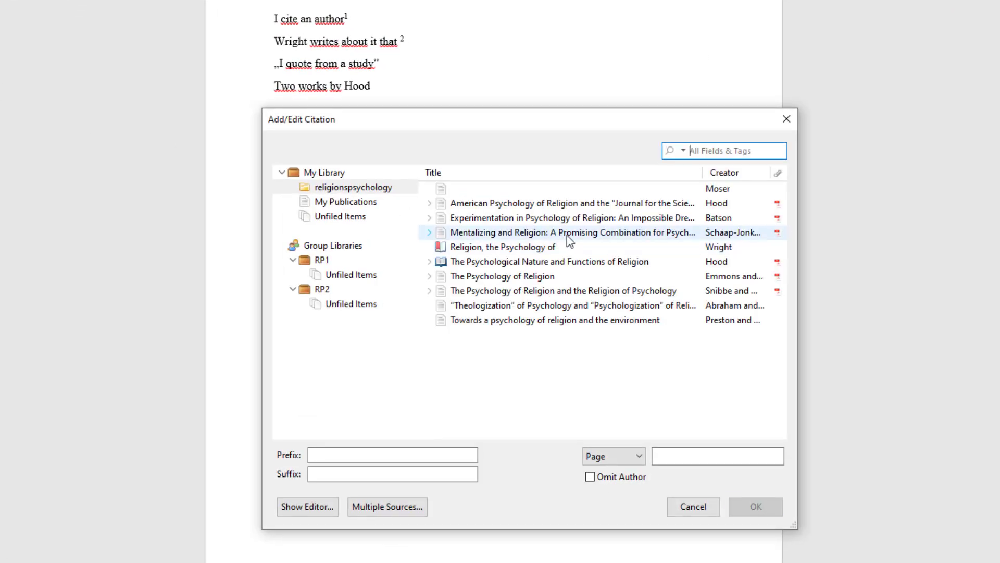
left_click(590, 476)
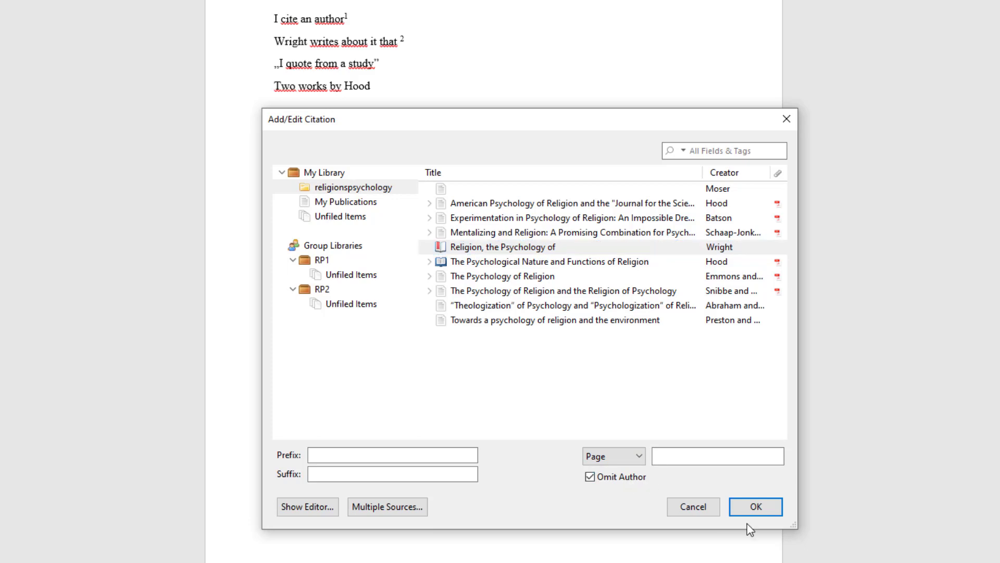
left_click(756, 506)
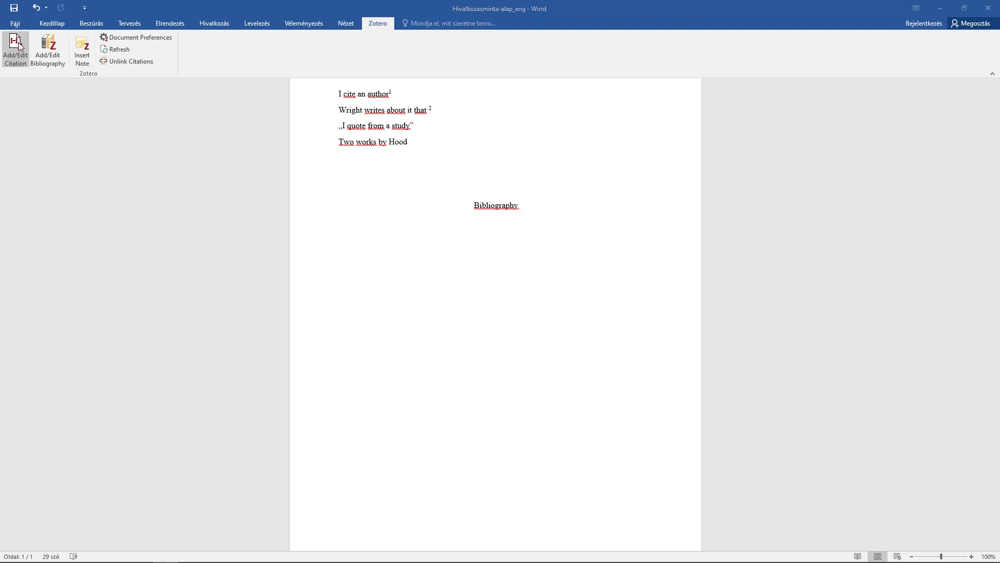
Insert a footnote citing Snibbe and Markus with page 232 after the quoted study
left_click(15, 51)
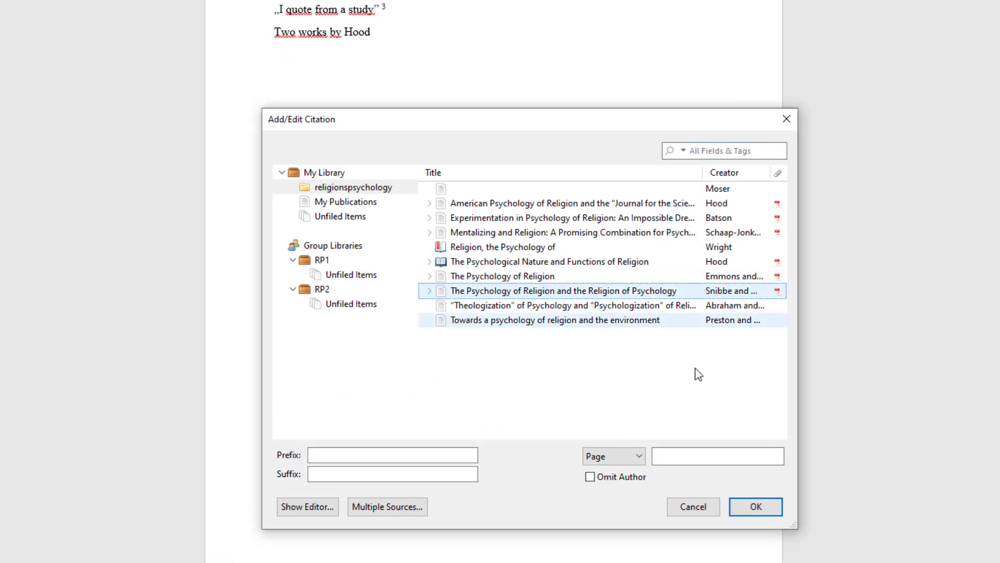
type("2")
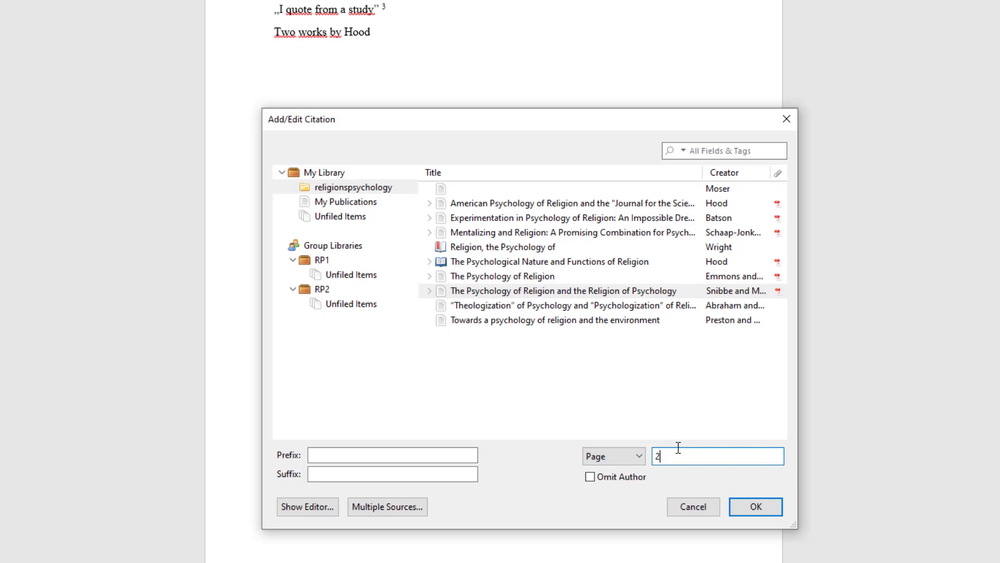
type("32")
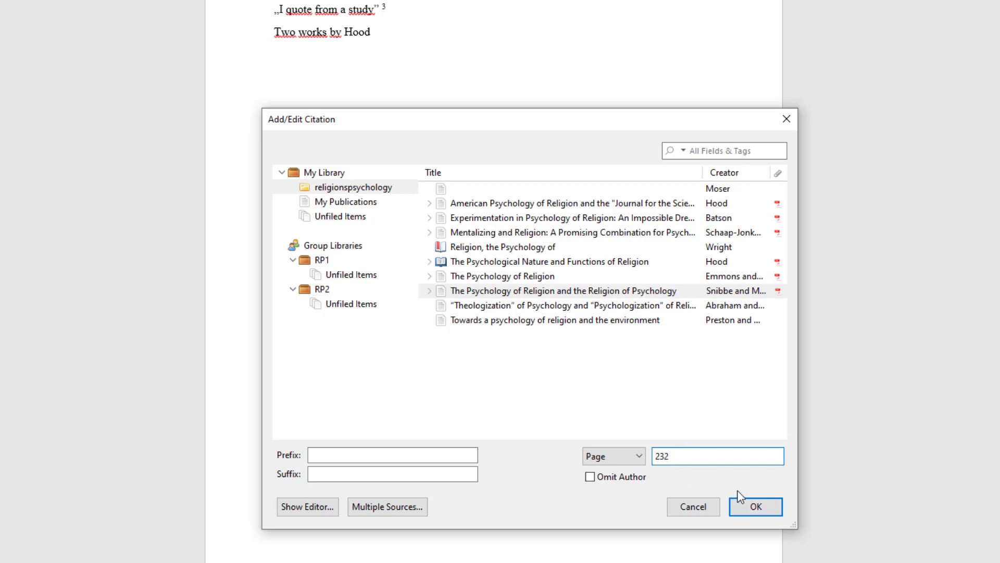
left_click(755, 507)
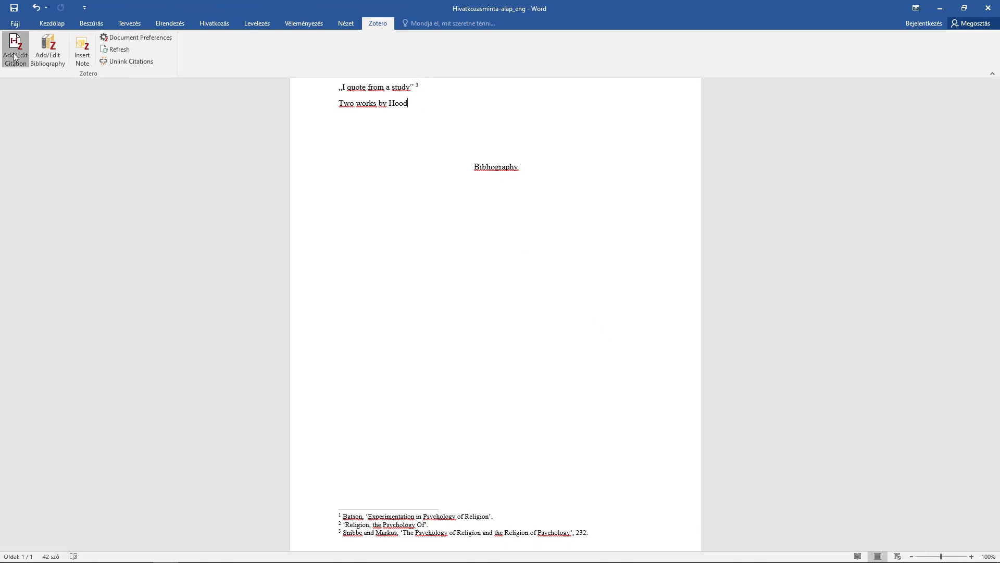
Insert one multiple-source footnote citing both Hood works with author names omitted
left_click(15, 51)
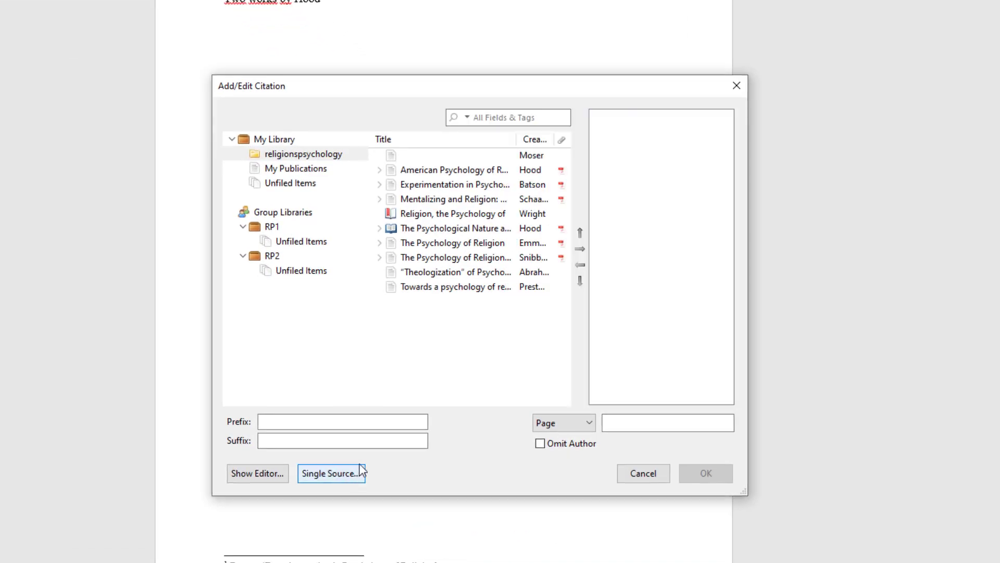
left_click(455, 228)
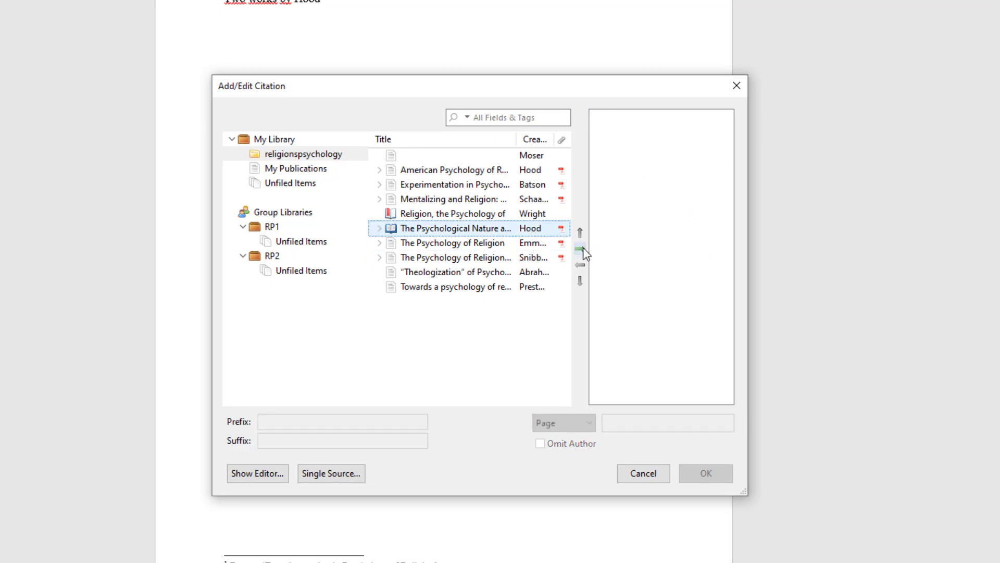
left_click(453, 170)
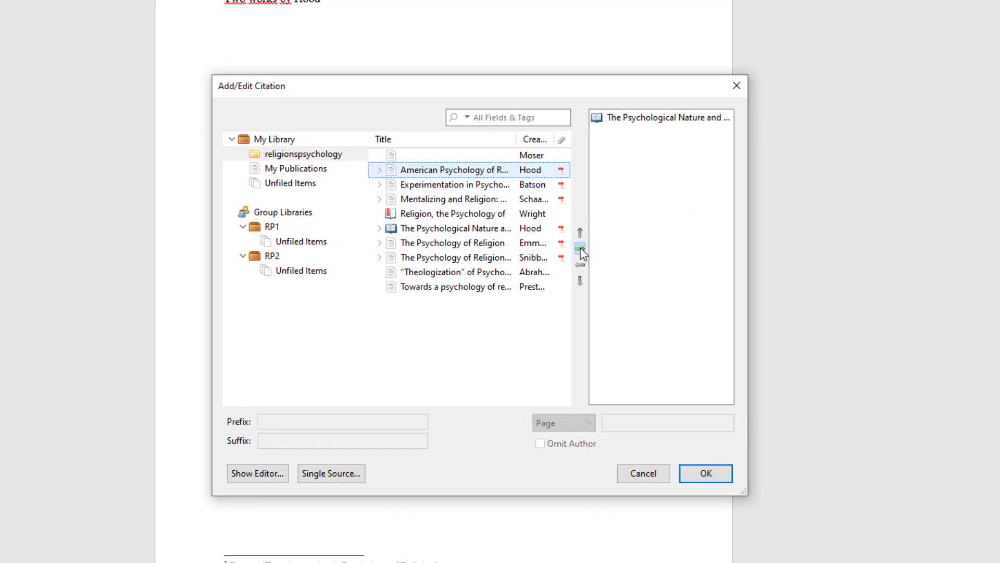
left_click(579, 248)
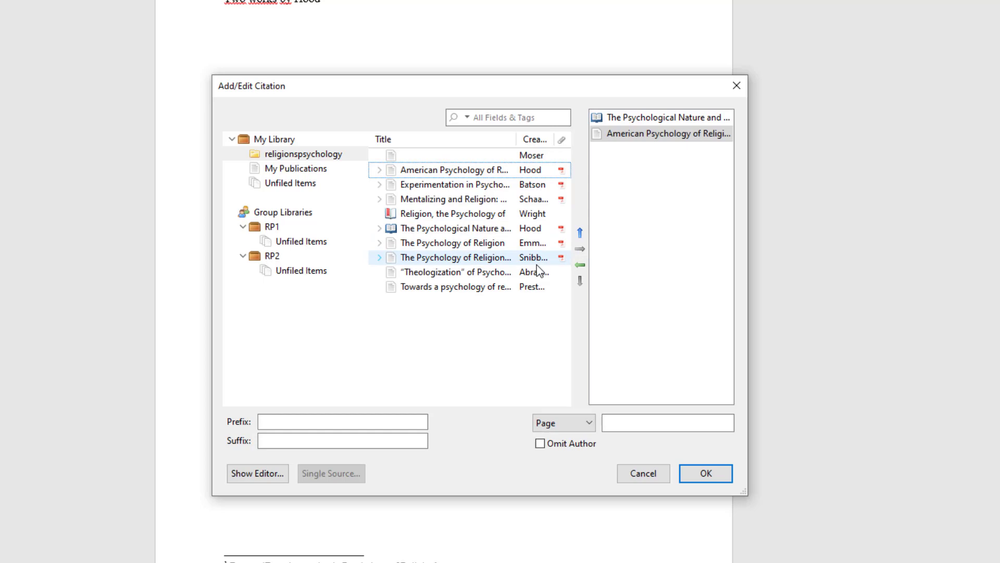
left_click(540, 443)
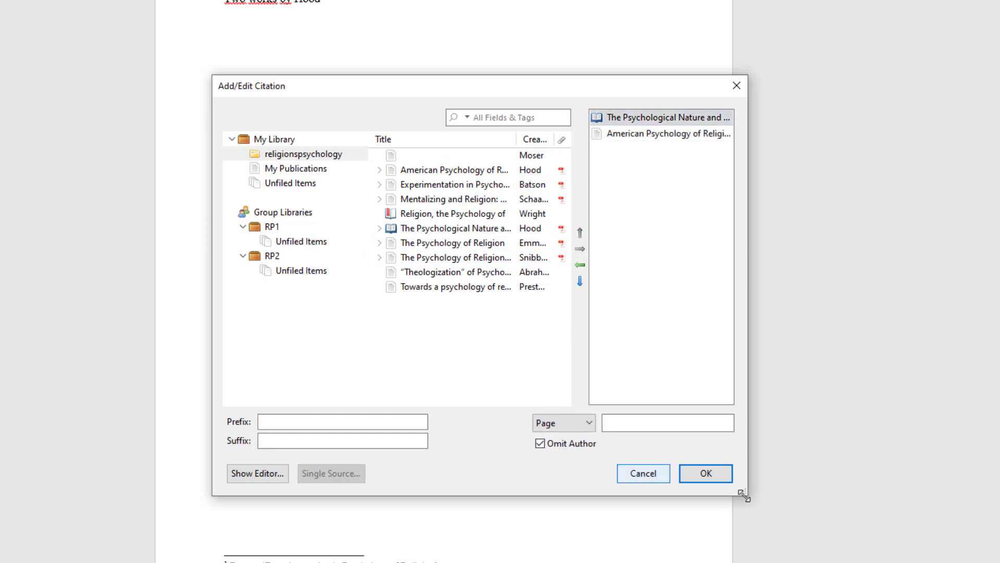
left_click(705, 473)
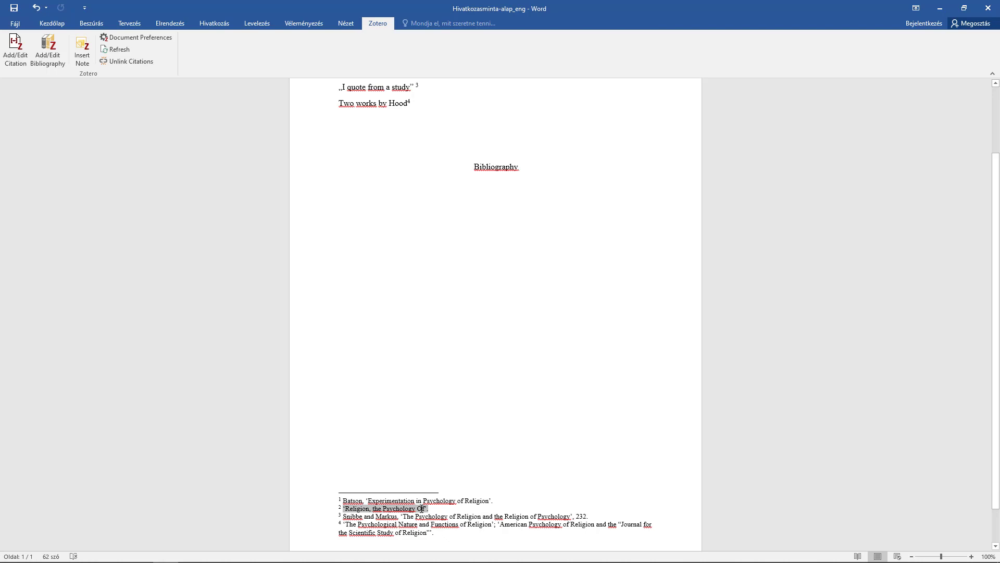
Correct footnote 2 to 'Religion, the Psychology of' and generate the bibliography of cited works
left_click(16, 51)
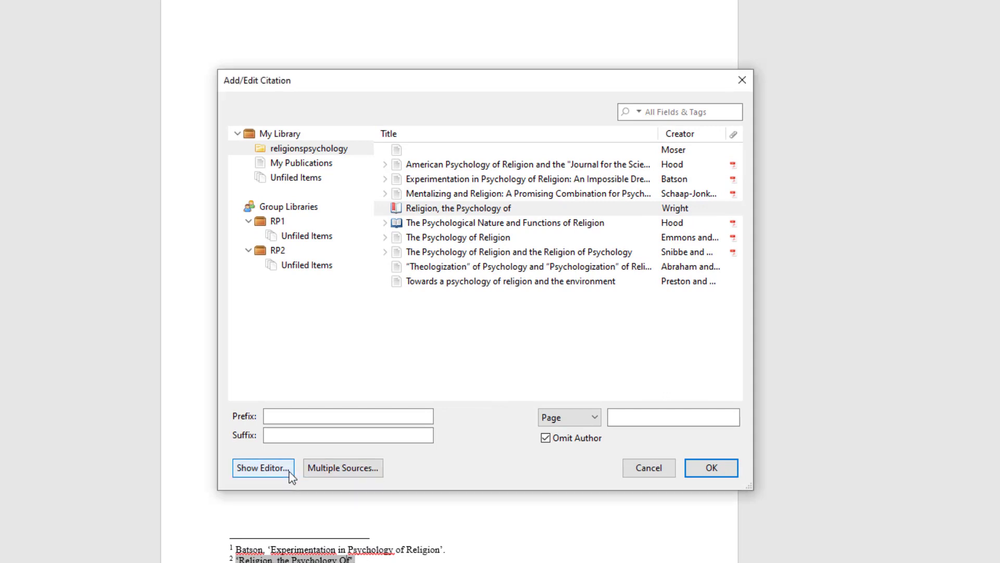
left_click(263, 468)
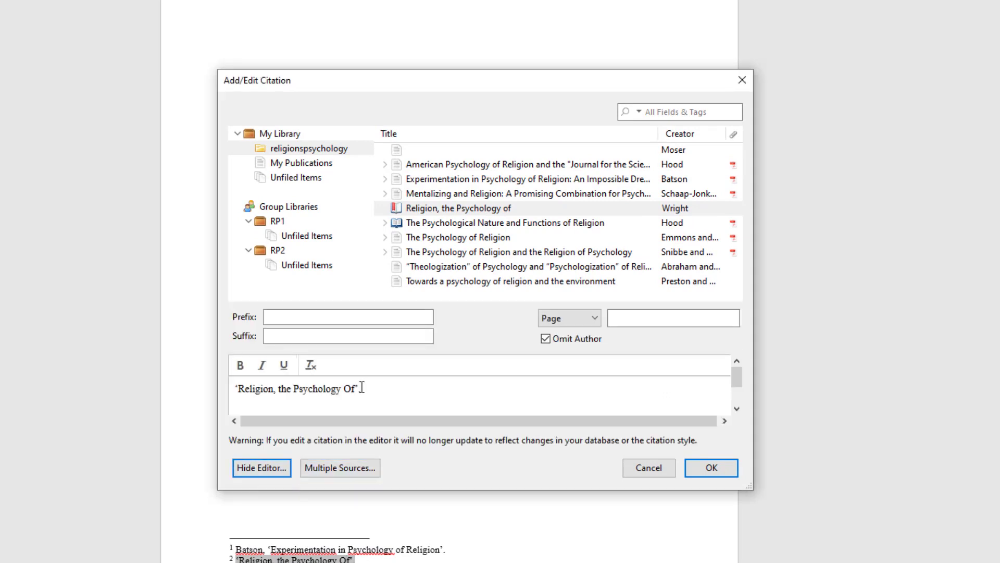
double_click(347, 388)
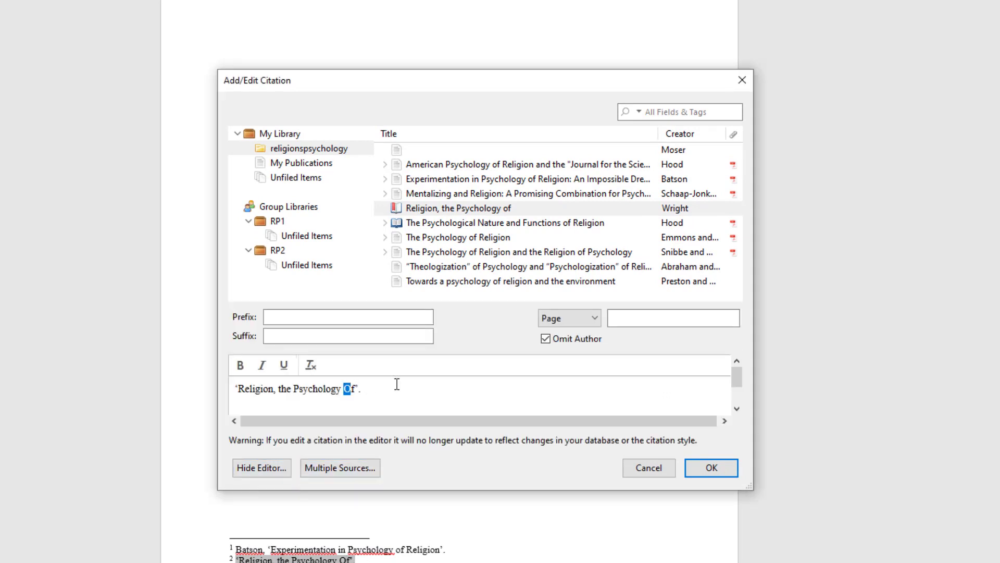
type("of")
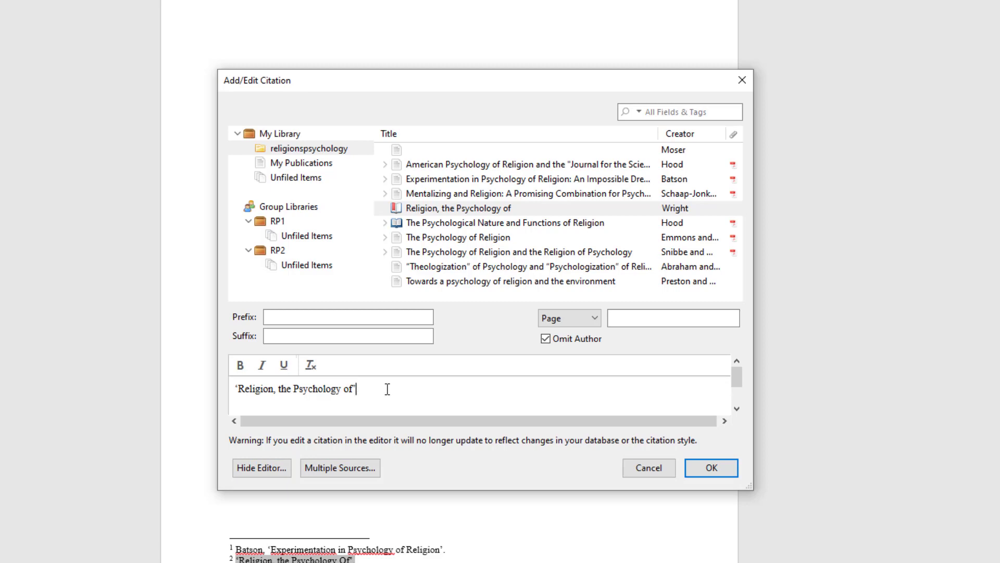
left_click(710, 468)
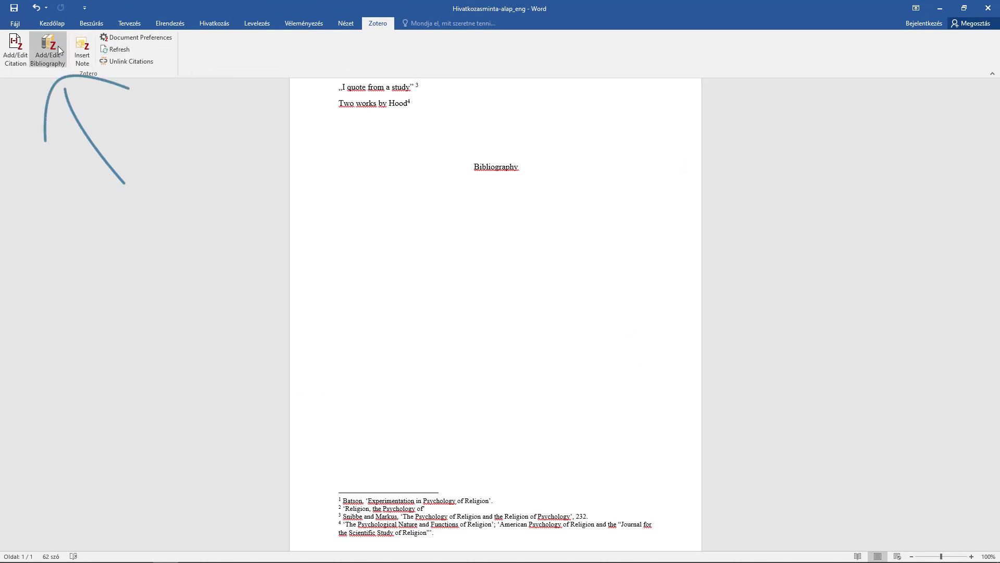
left_click(47, 51)
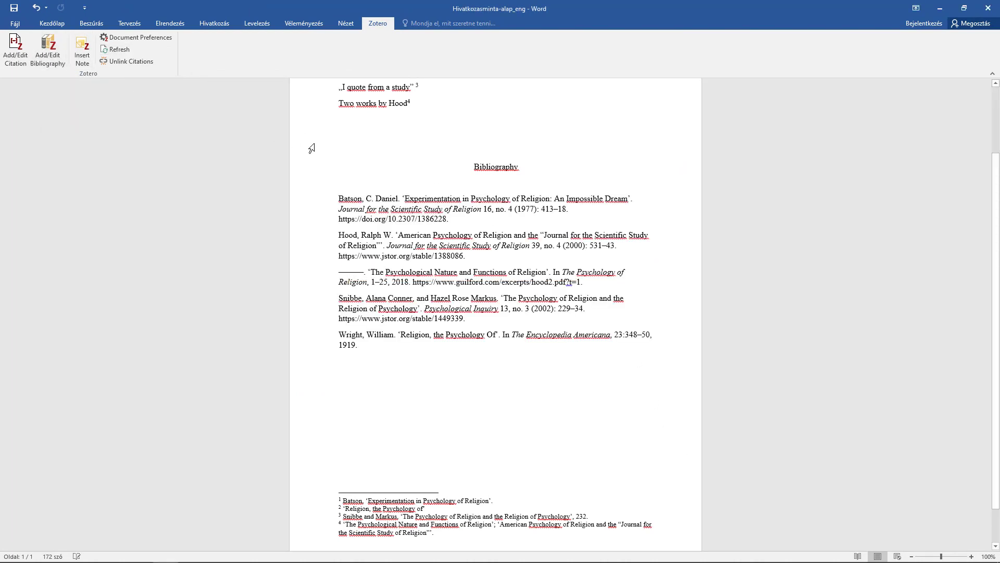
mouse_move(504, 134)
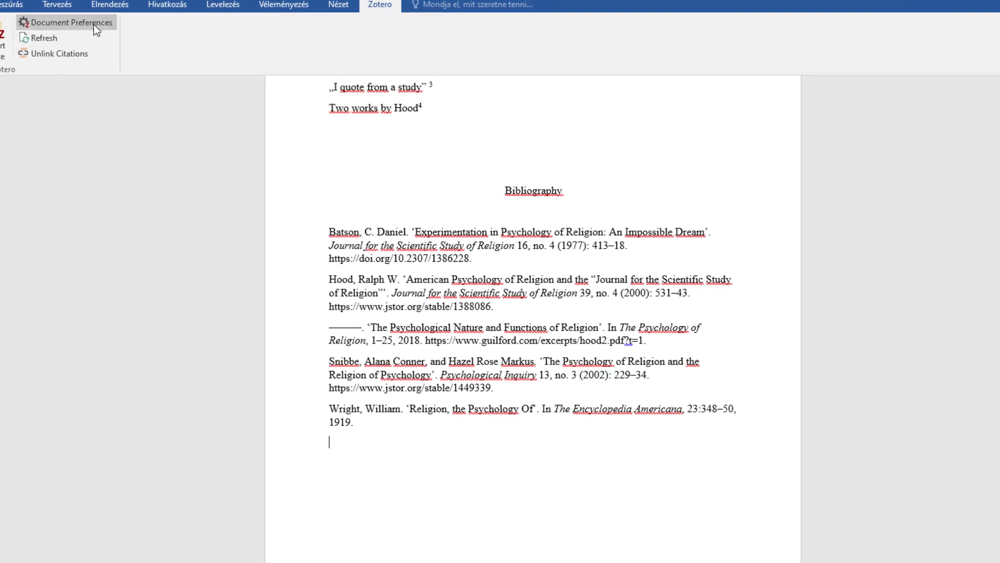
Change the document's citation style to American Psychological Association 7th edition
left_click(70, 22)
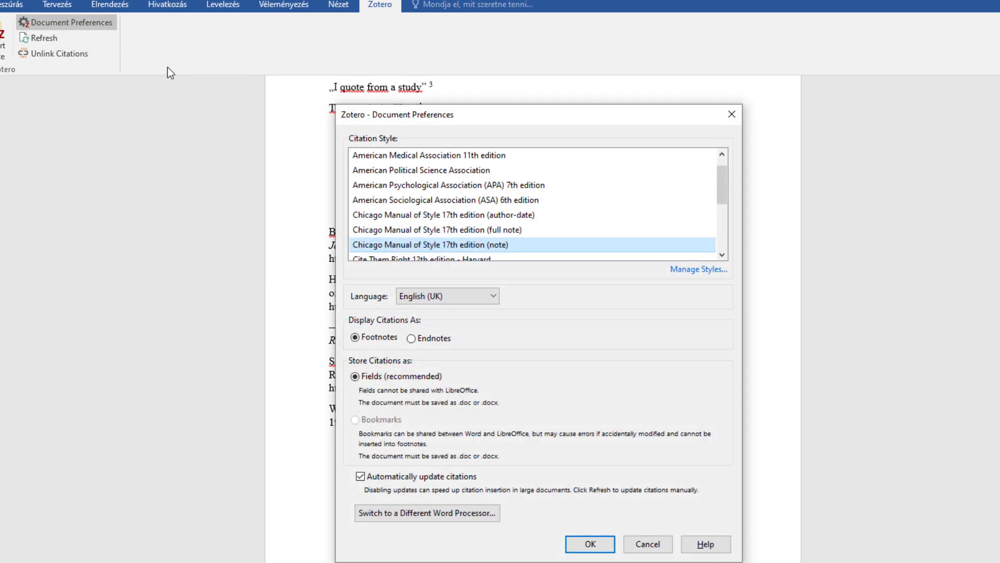
left_click(449, 185)
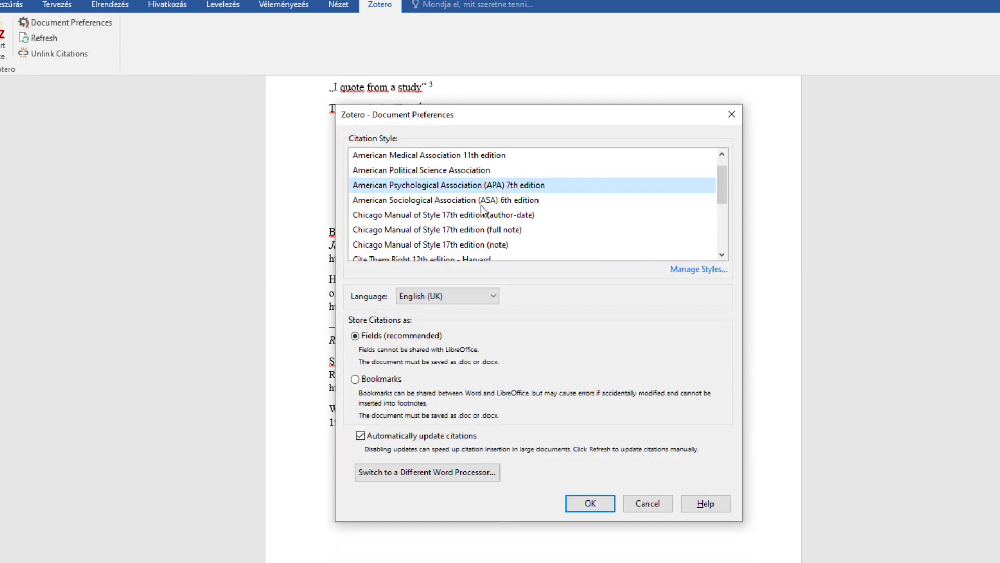
left_click(588, 504)
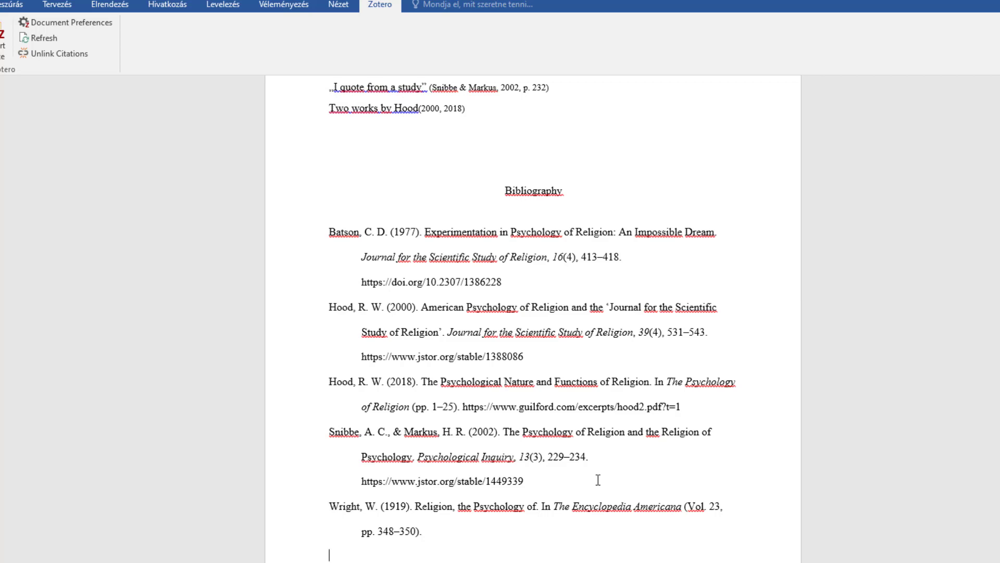
mouse_move(58, 53)
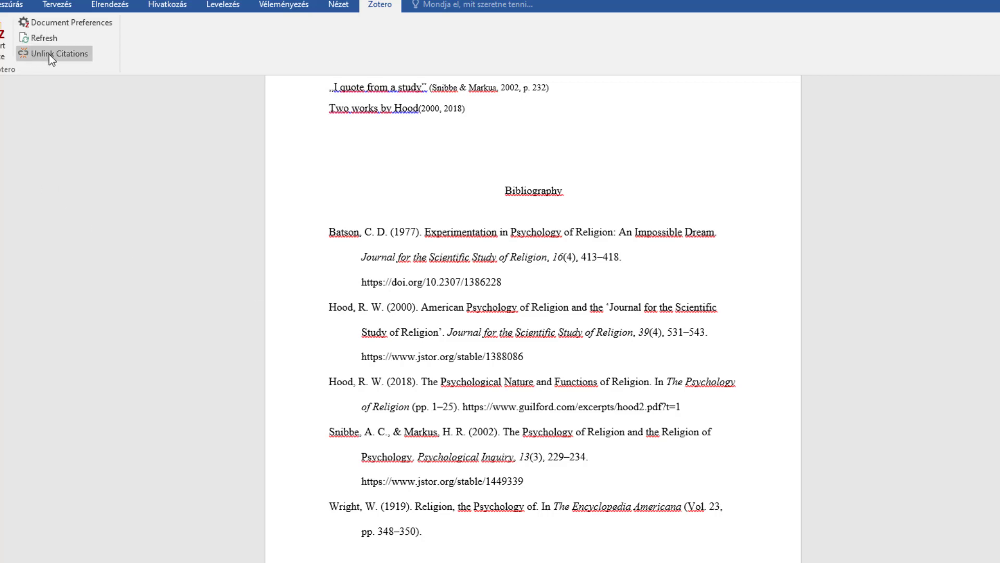
Unlink the Zotero citations and bibliography, leaving them as static text
left_click(58, 53)
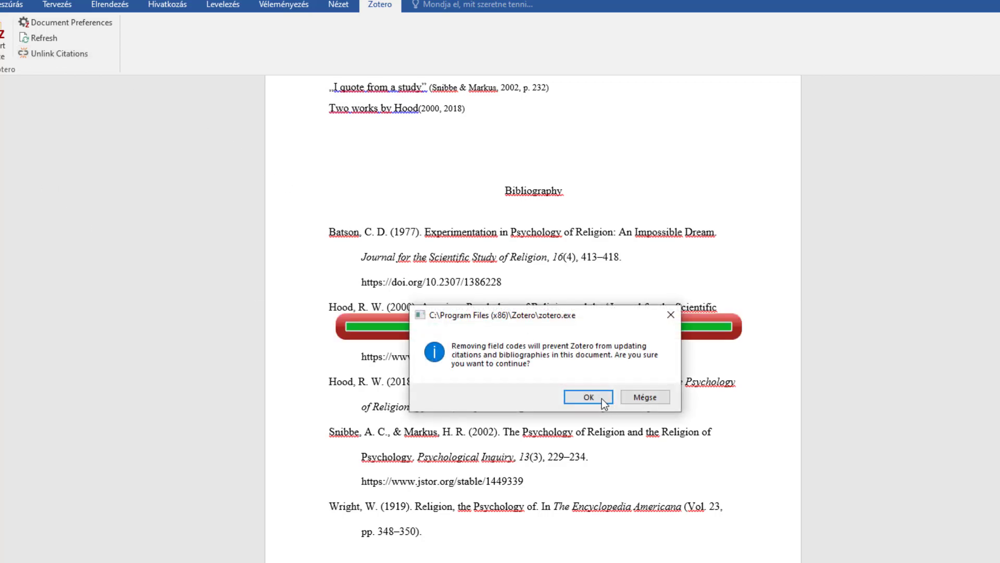
left_click(587, 397)
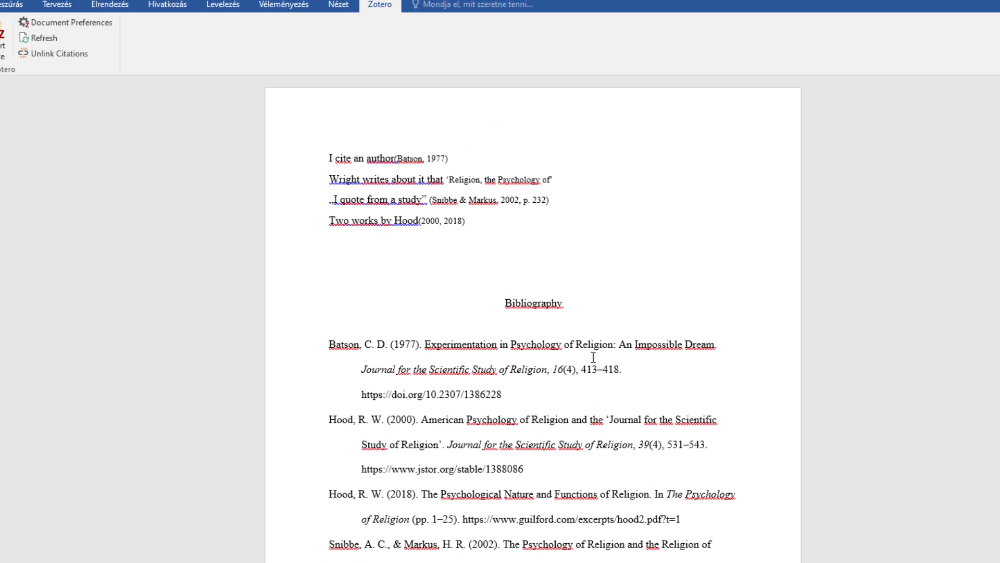
mouse_move(536, 217)
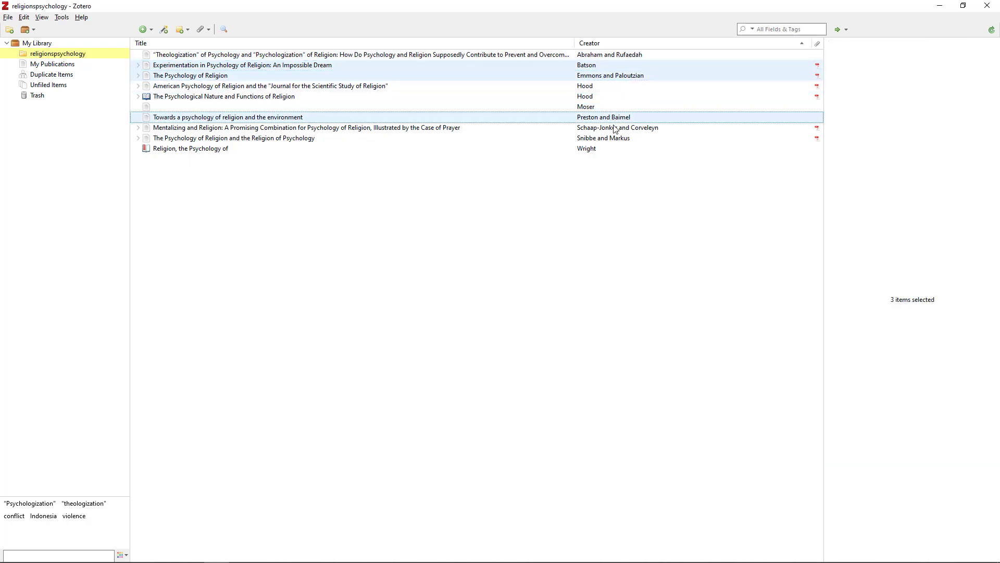
Create an APA 7th edition bibliography from five selected items, copied to the clipboard
left_click(233, 137)
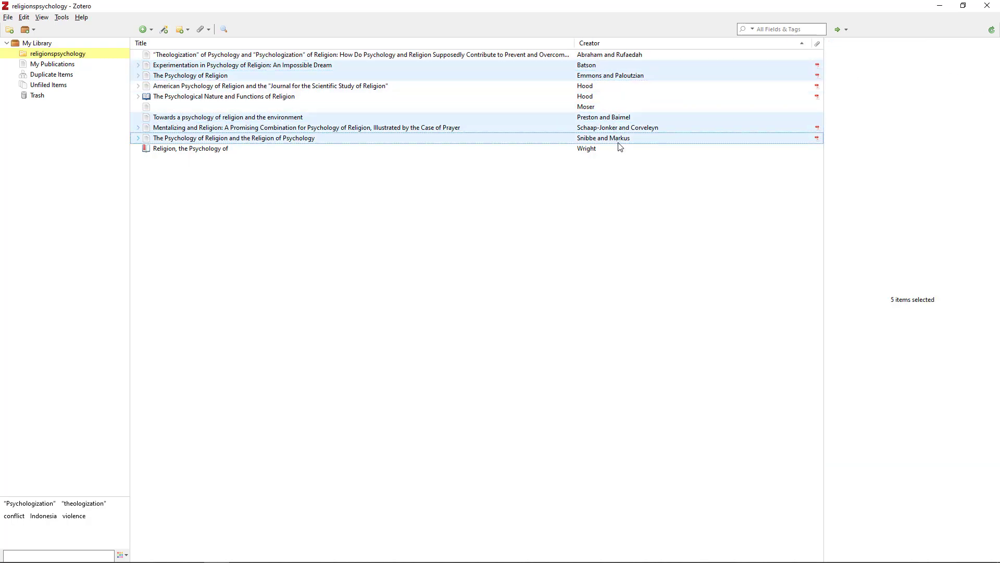
right_click(617, 138)
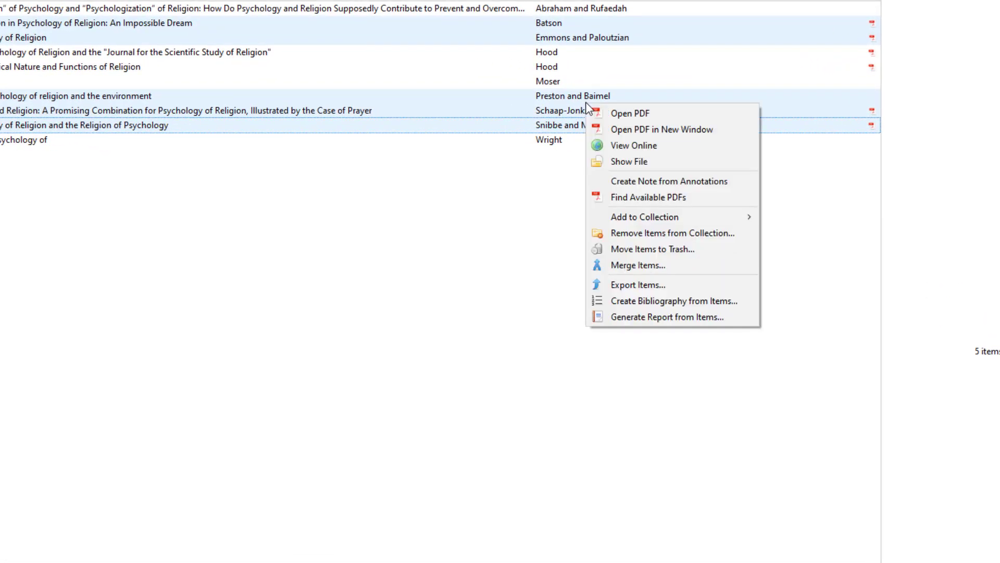
left_click(675, 300)
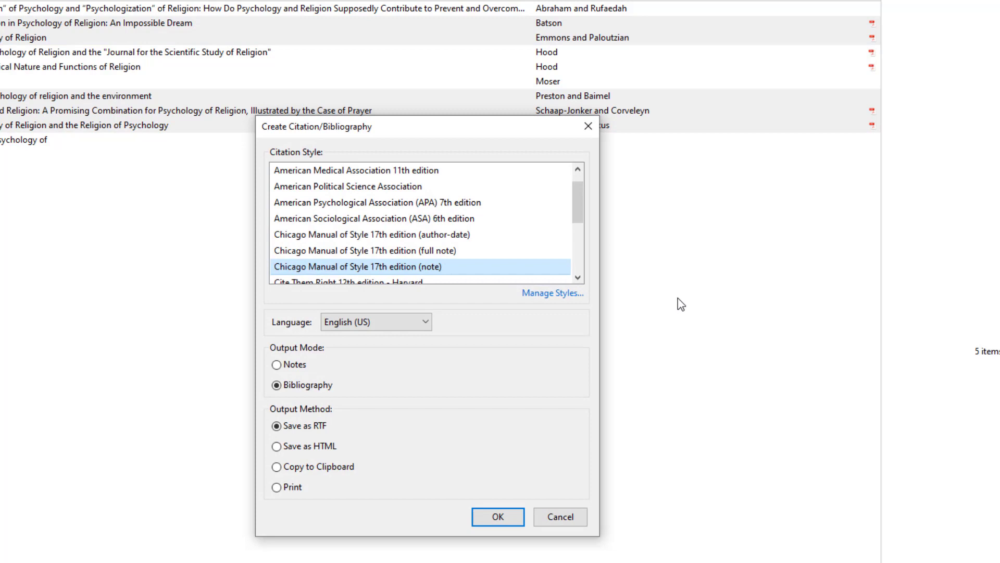
left_click(379, 202)
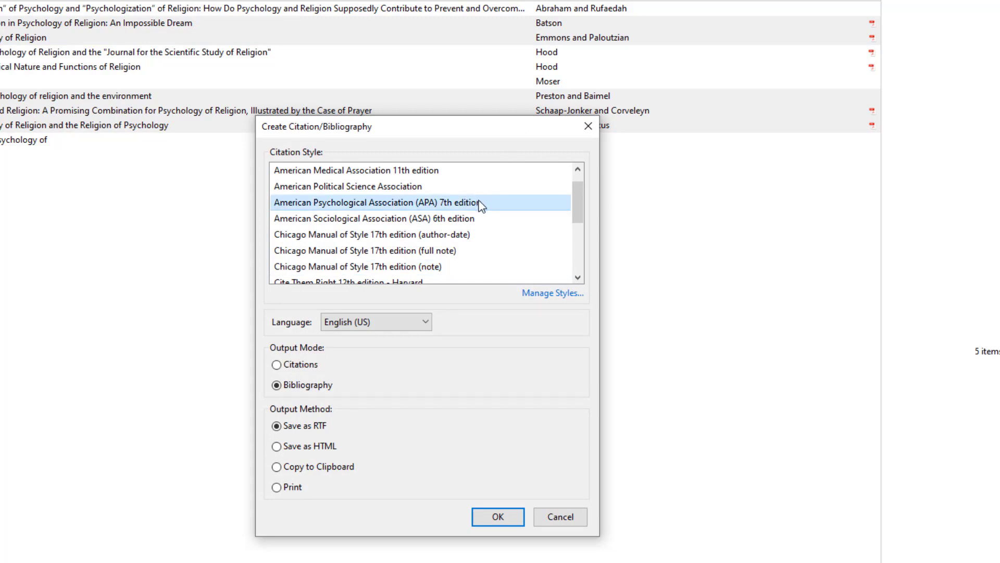
left_click(276, 384)
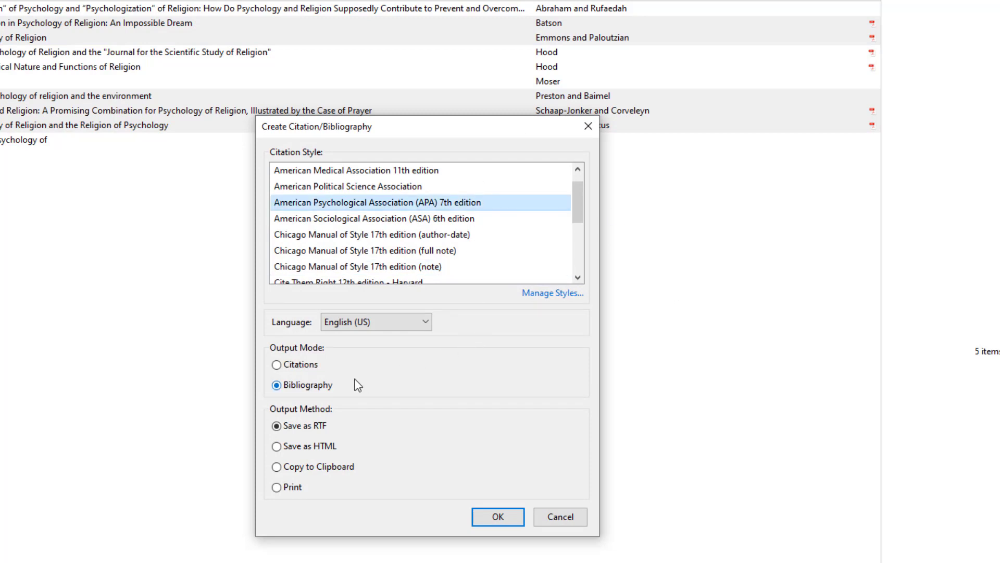
left_click(277, 467)
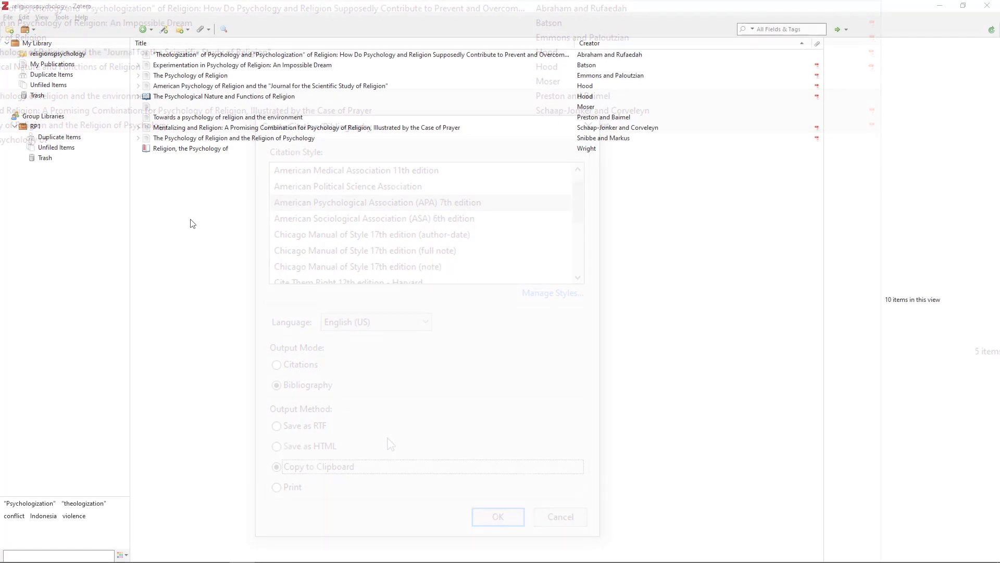
Start a new group from the New Library menu, bringing up the zotero.org group creation page
left_click(497, 516)
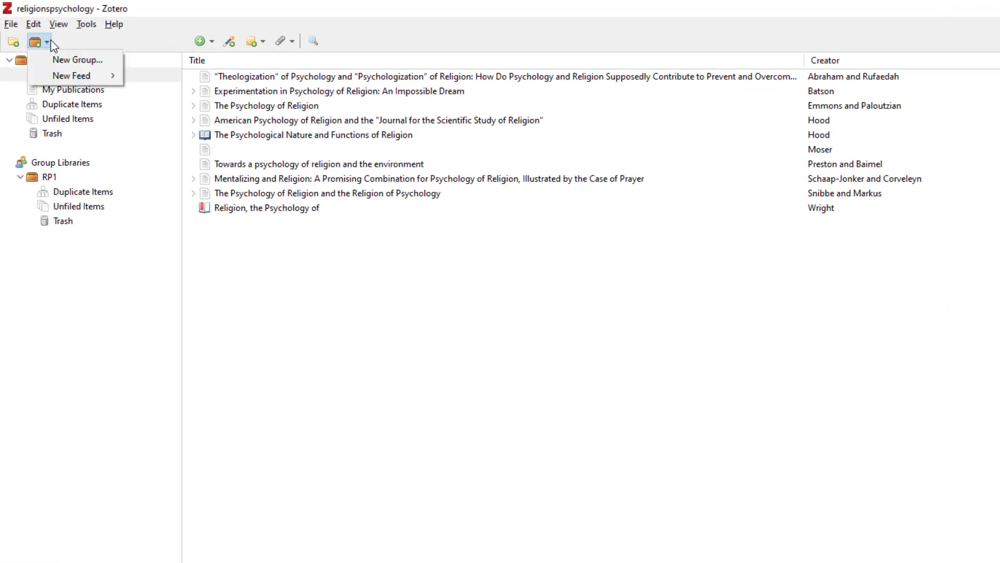
left_click(76, 59)
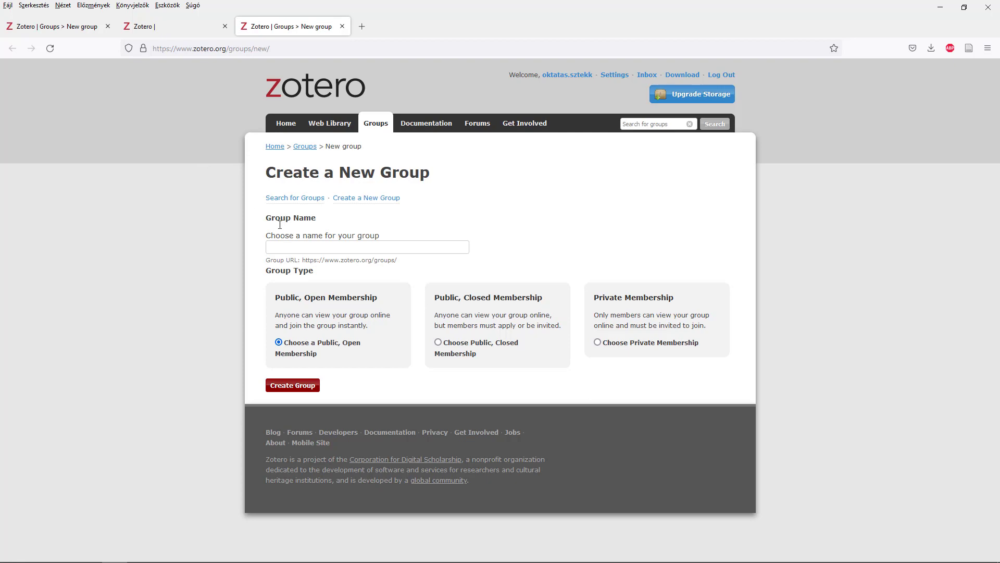
Create a private group named RP2 on zotero.org and return to the Zotero library
type("RP2")
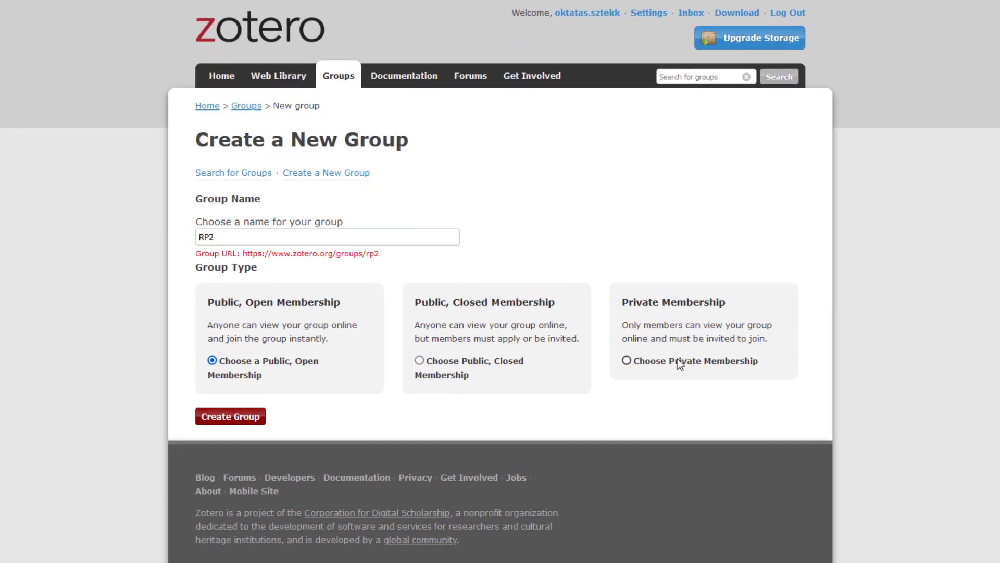
left_click(229, 416)
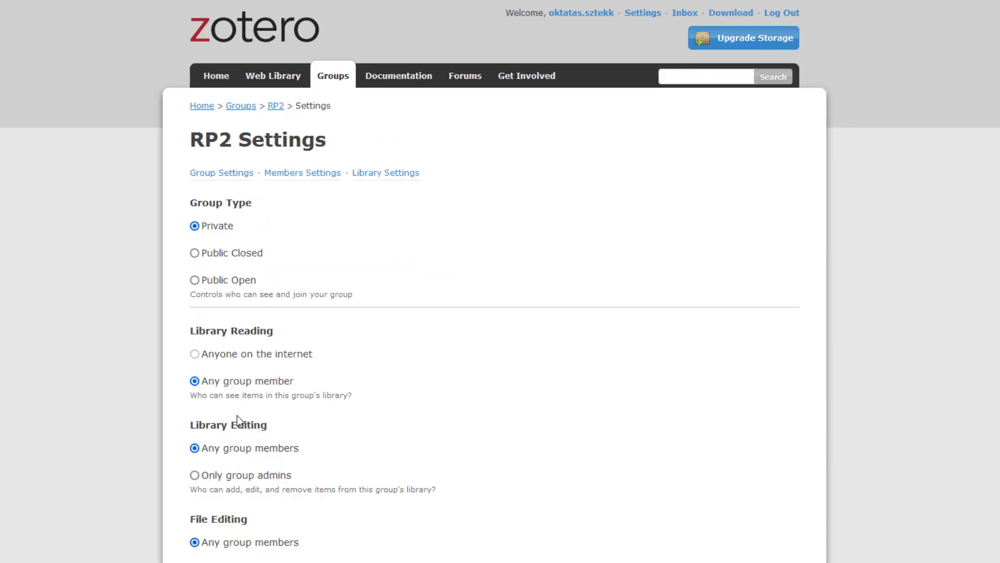
left_click(302, 172)
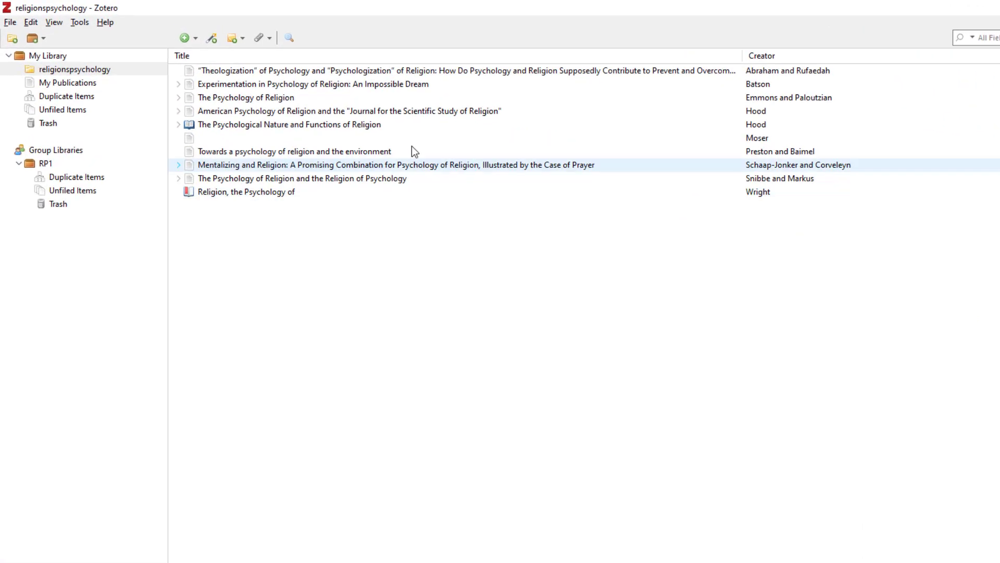
Link the account in Sync preferences via Set Up Syncing and confirm, starting a library sync
left_click(30, 22)
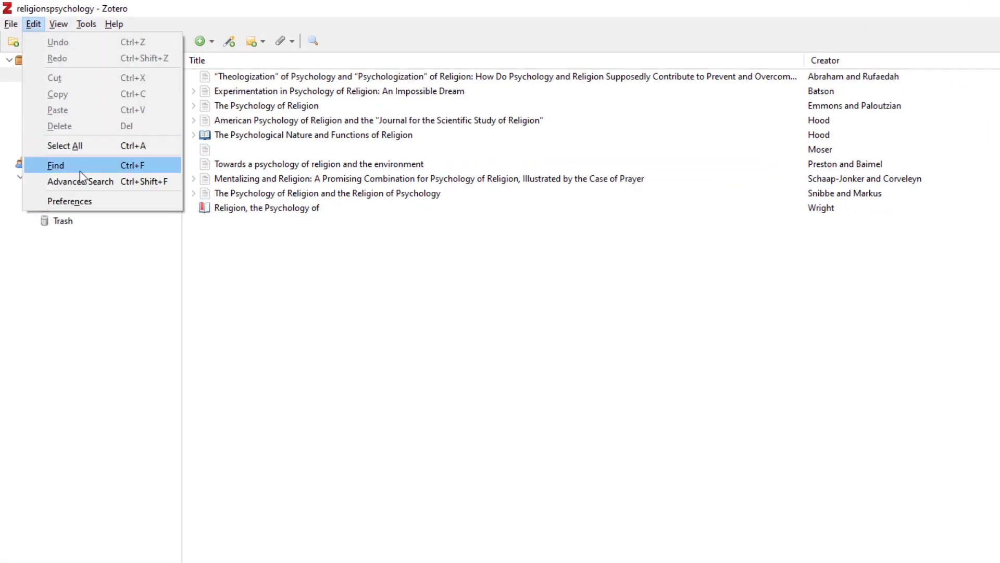
left_click(70, 202)
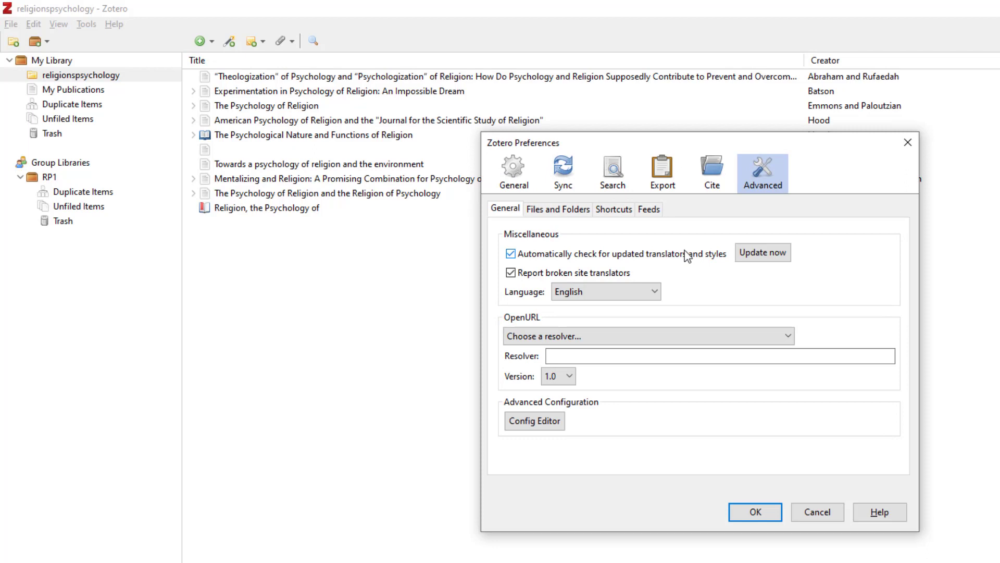
left_click(562, 171)
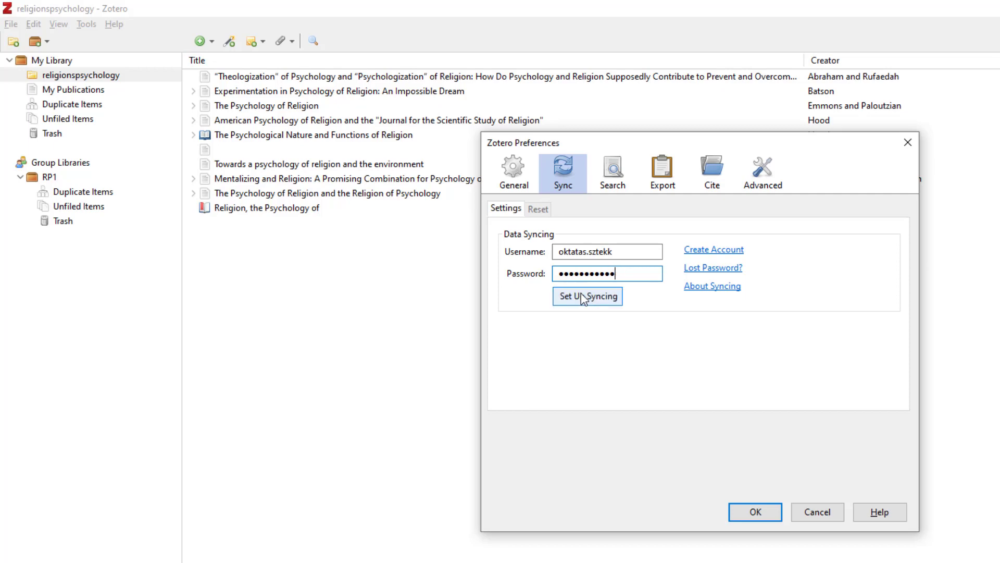
left_click(587, 296)
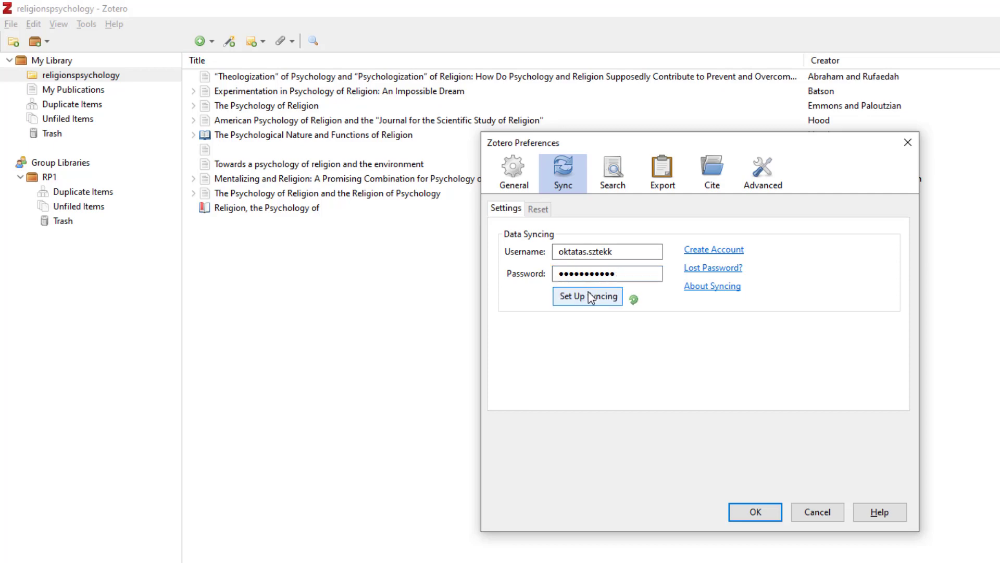
left_click(587, 296)
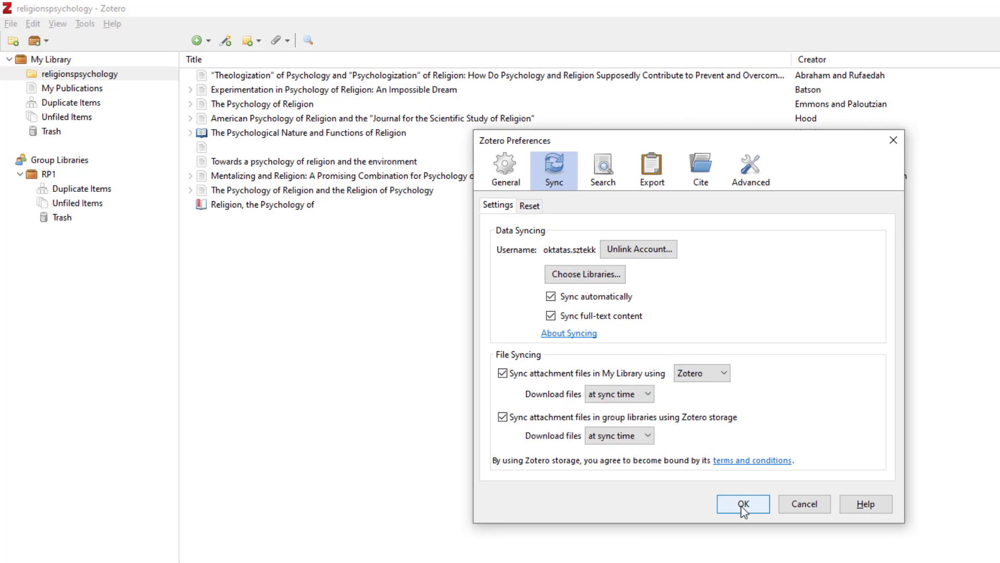
left_click(742, 503)
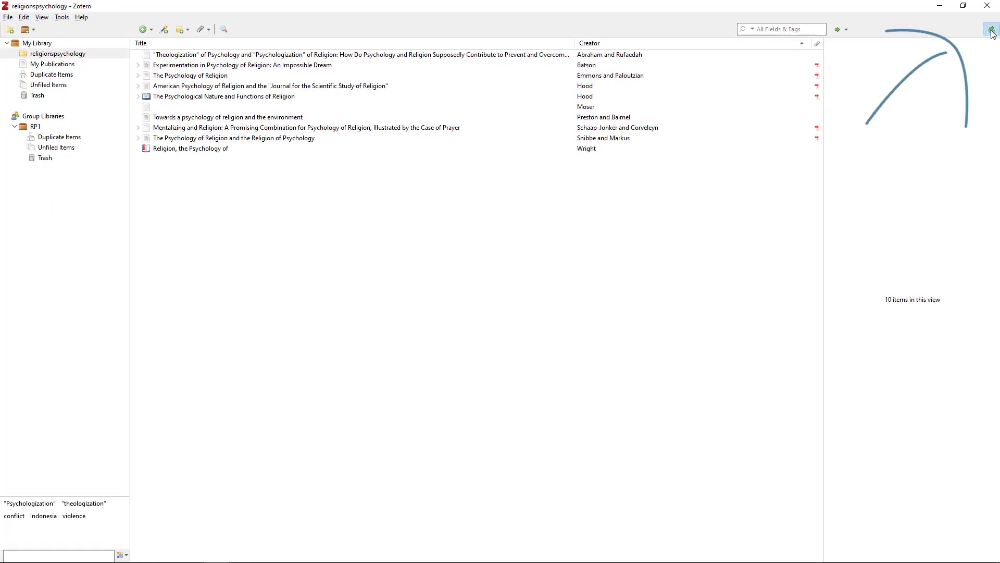
Sync so the RP2 group library appears, then view its empty item list
left_click(990, 29)
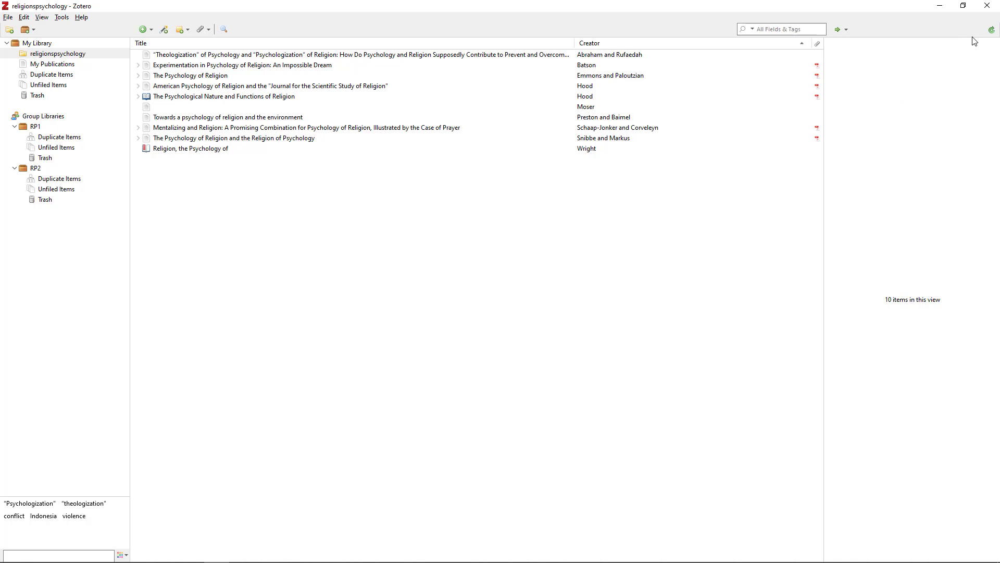
left_click(36, 168)
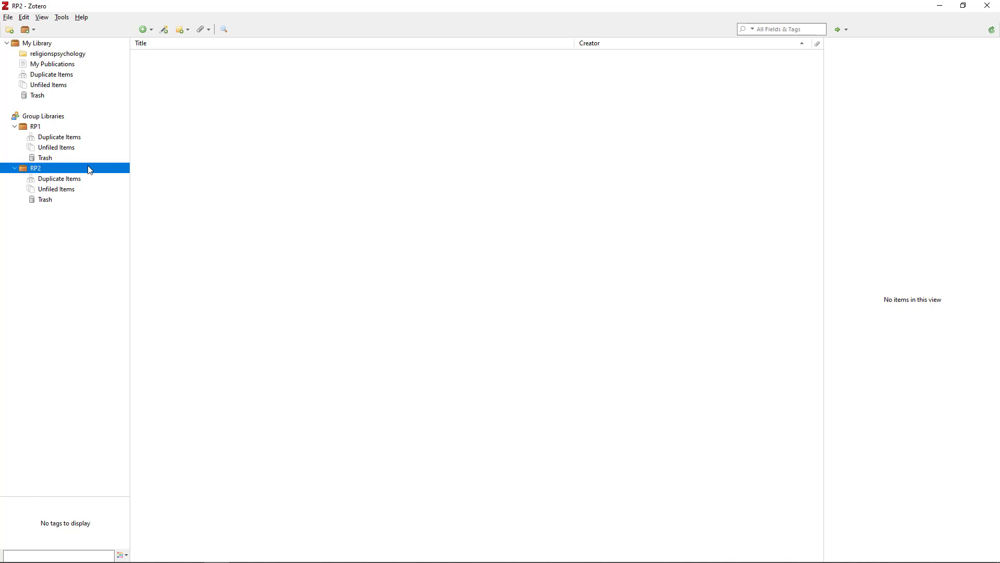
mouse_move(90, 171)
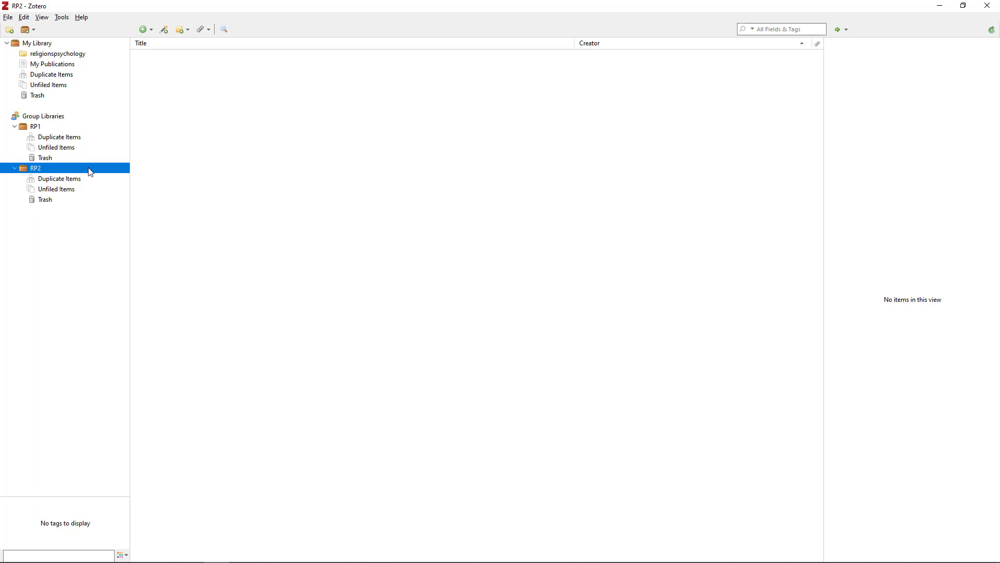